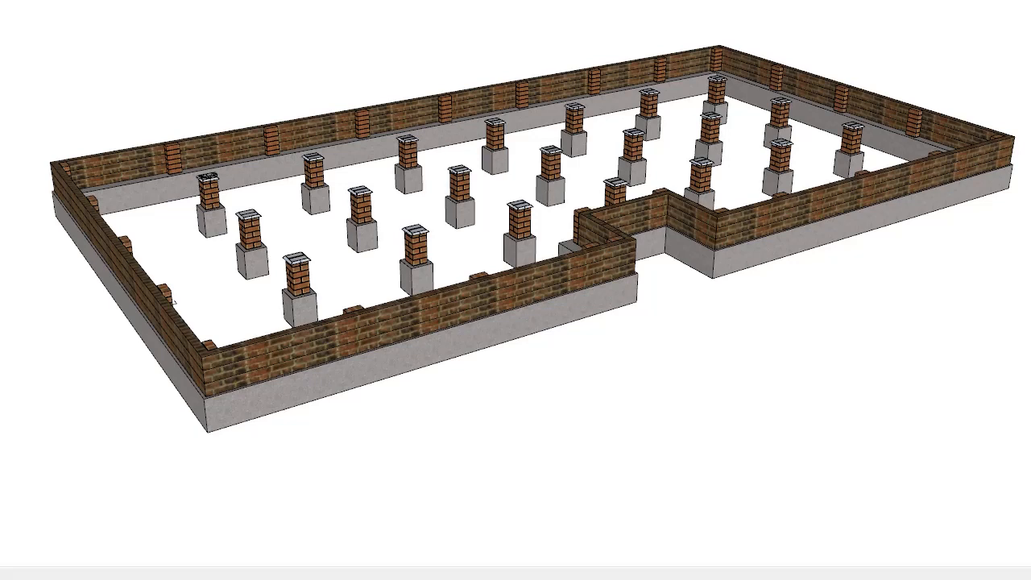
# Hide the brick dwarf walls, leaving the footings with isolated and engaged piers.
pyautogui.click(459, 193)
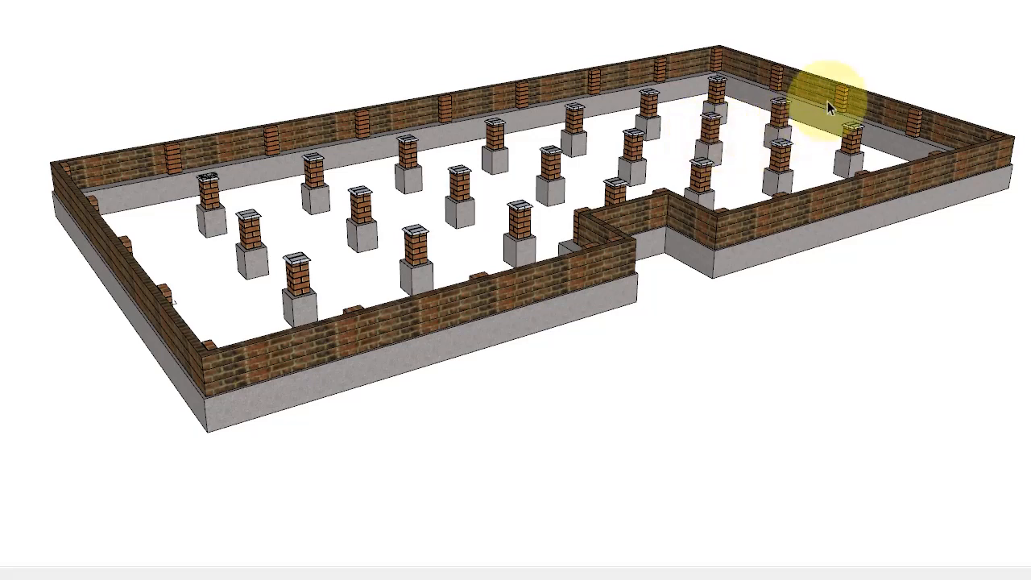
pyautogui.moveTo(475, 97)
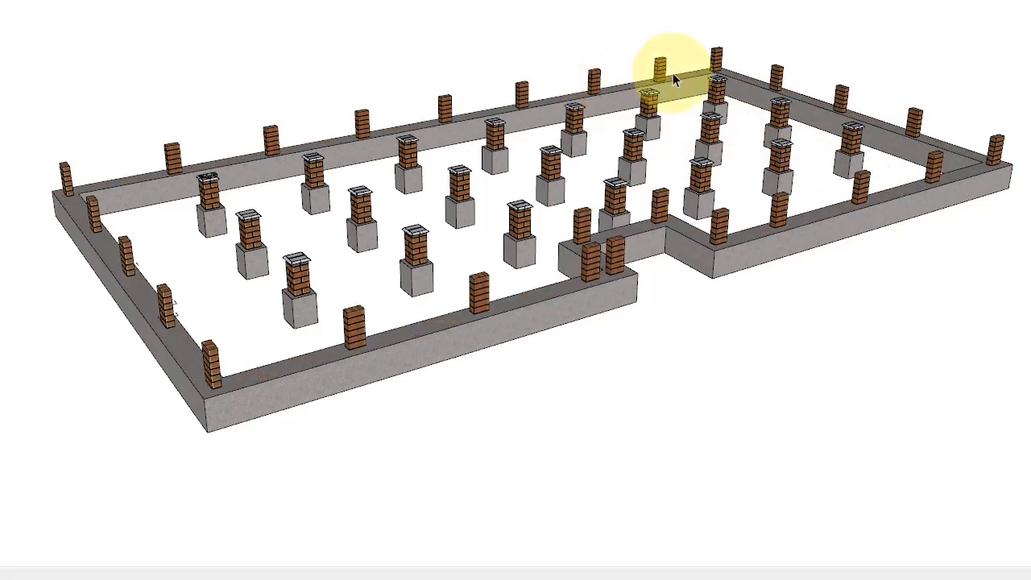
pyautogui.moveTo(797, 84)
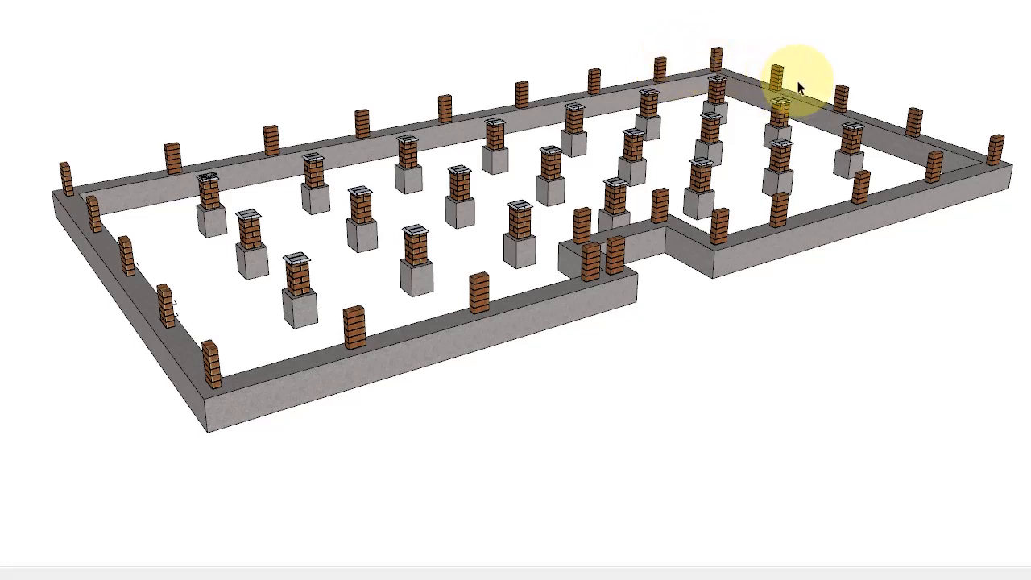
pyautogui.moveTo(915, 132)
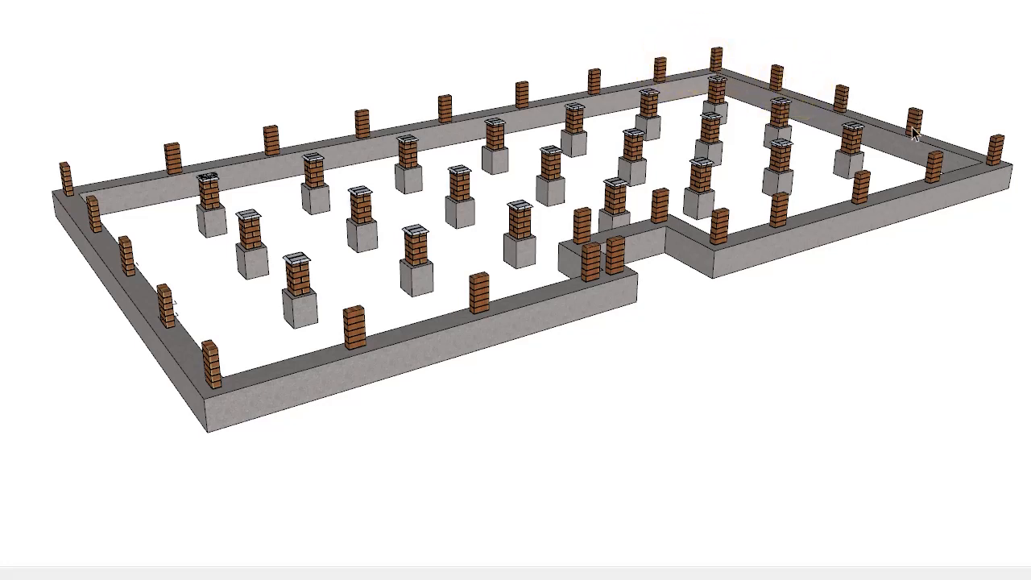